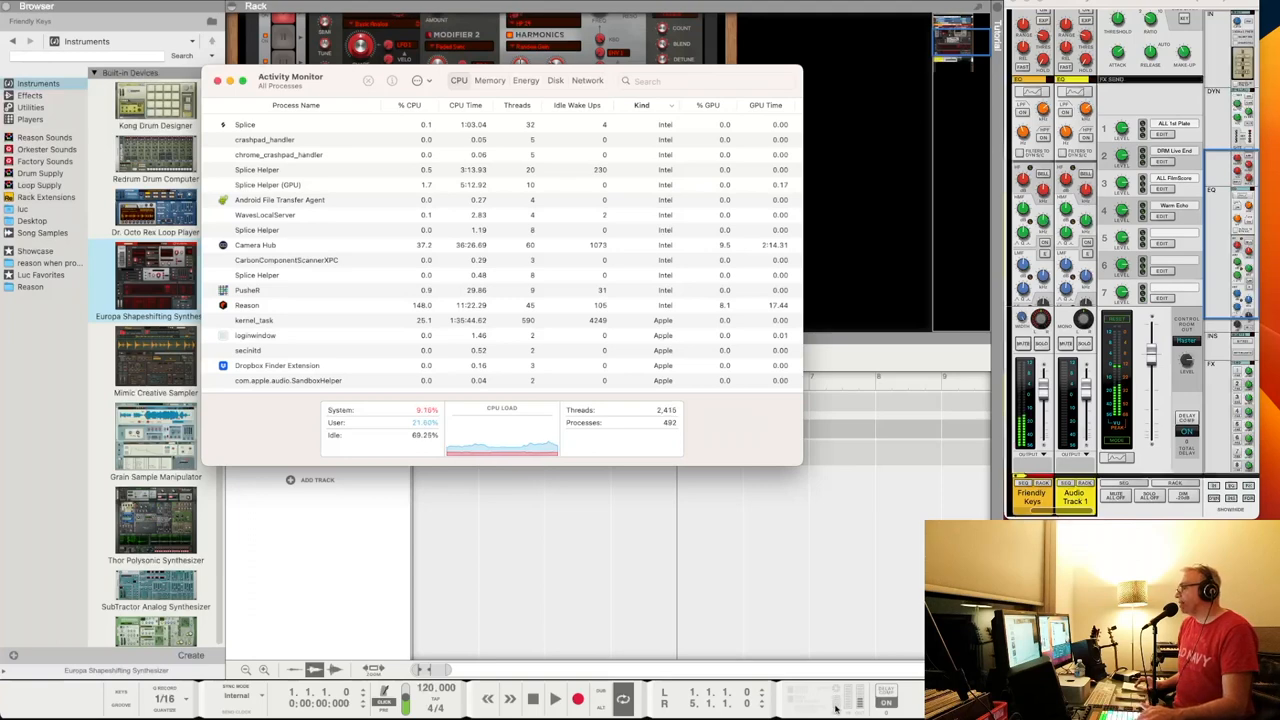
mouse_move(497, 492)
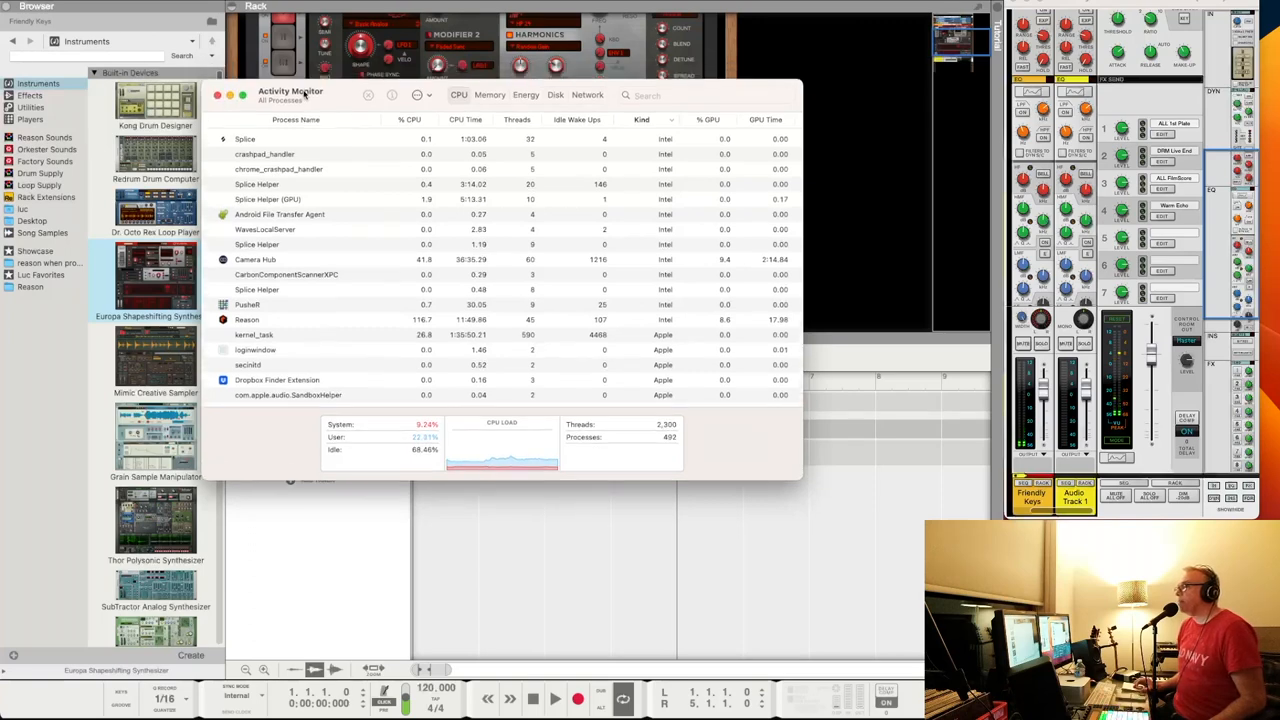
Leave Activity Monitor's CPU view and return to the Reason rack showing Europa.
click(217, 95)
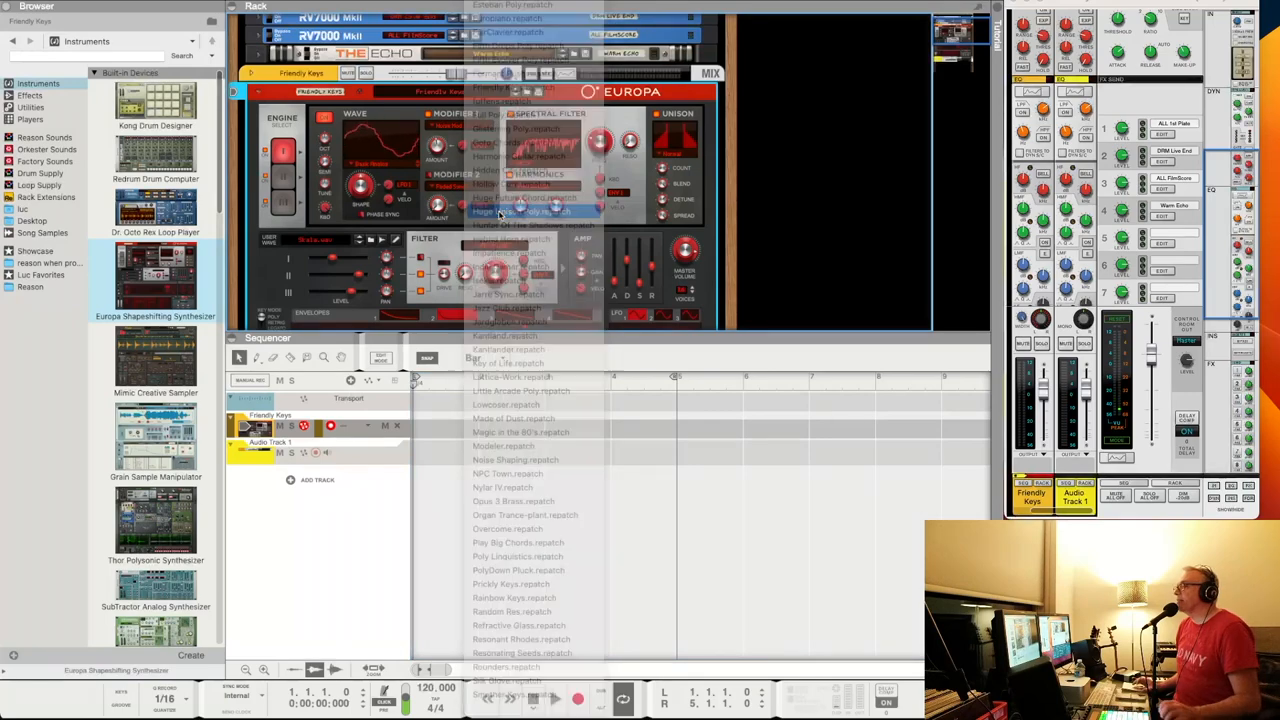
Load Huge Unison Poly into Europa and open the Reason Sounds collection.
click(530, 211)
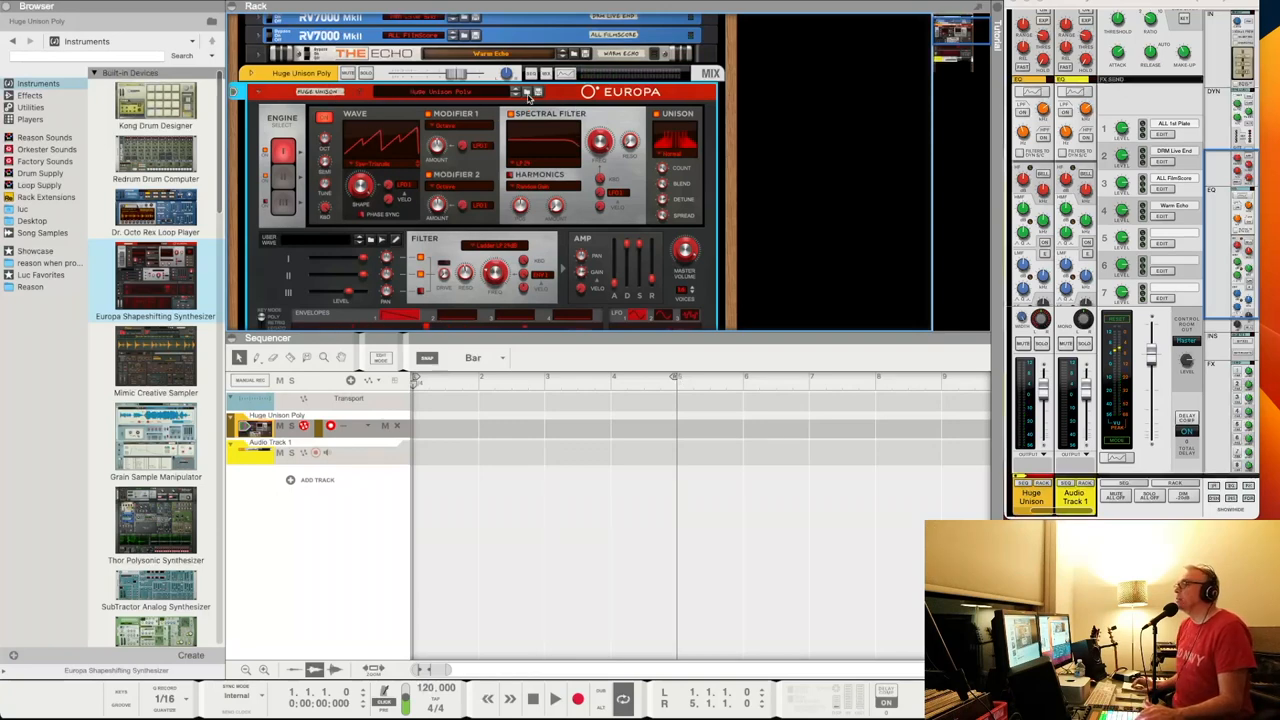
click(445, 91)
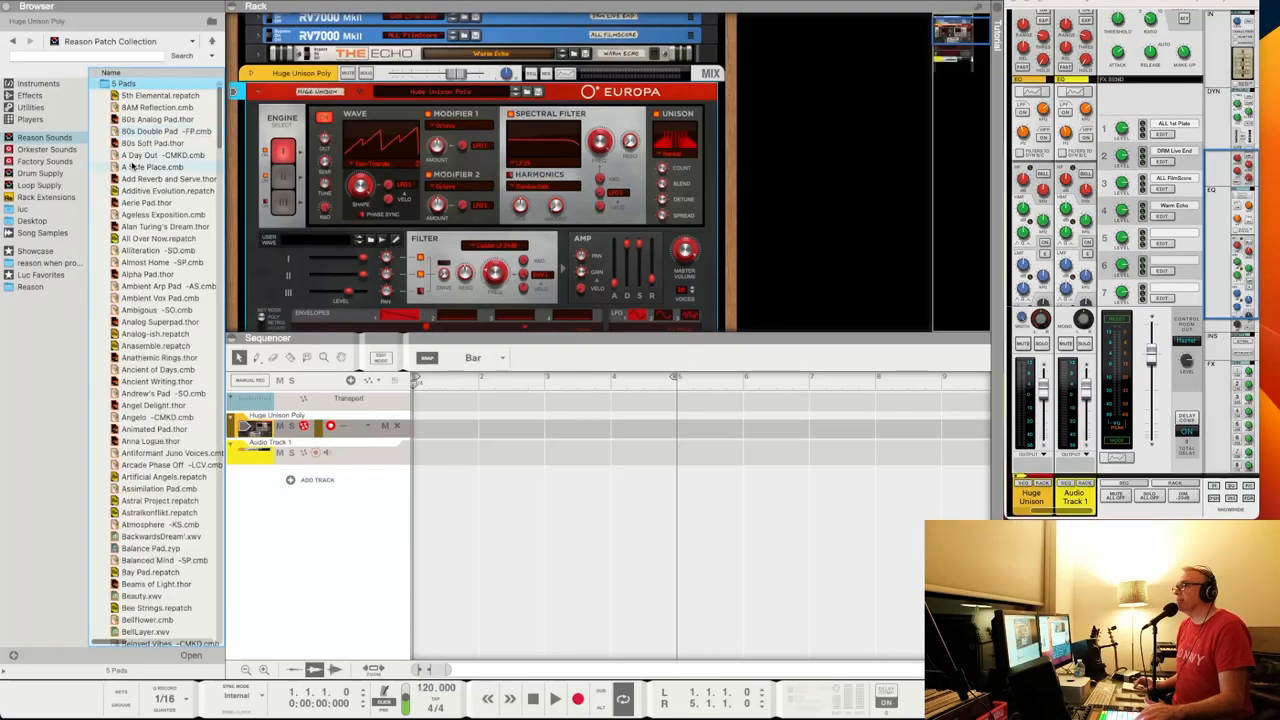
Create Thor with Alan Turing's Dream, then audition Ambient Vox Pad and other pads.
click(165, 226)
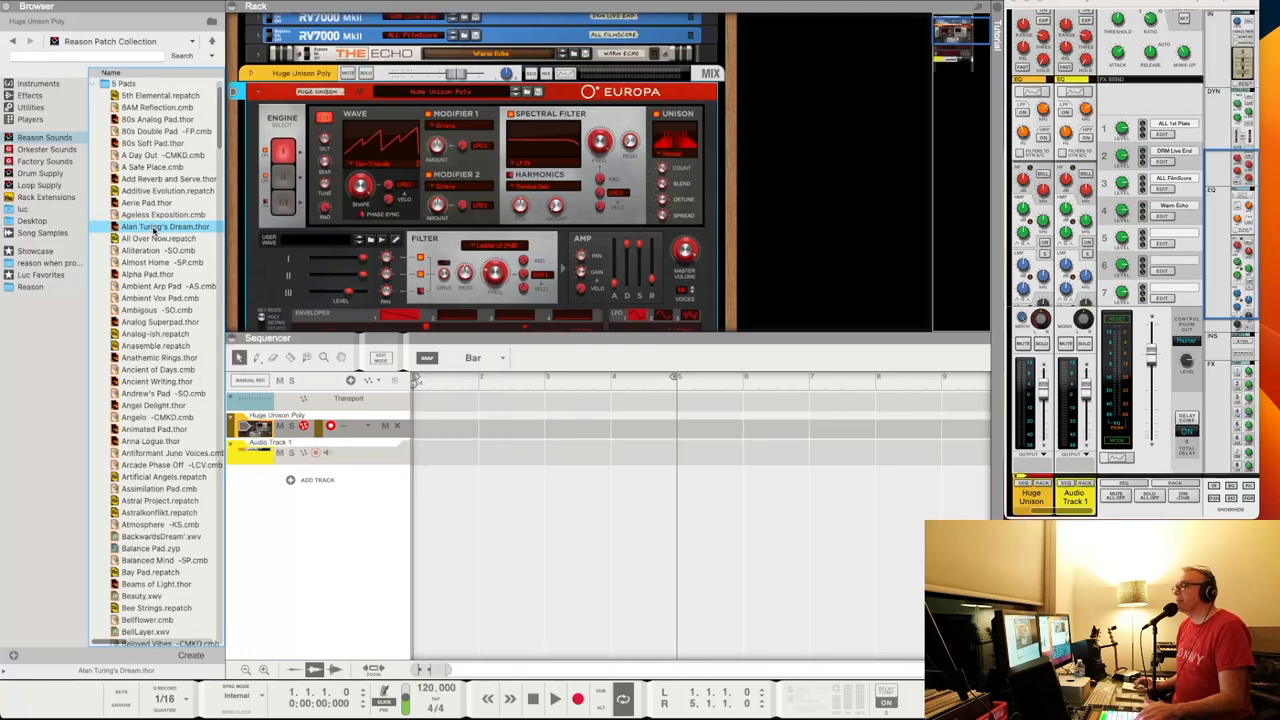
double_click(165, 226)
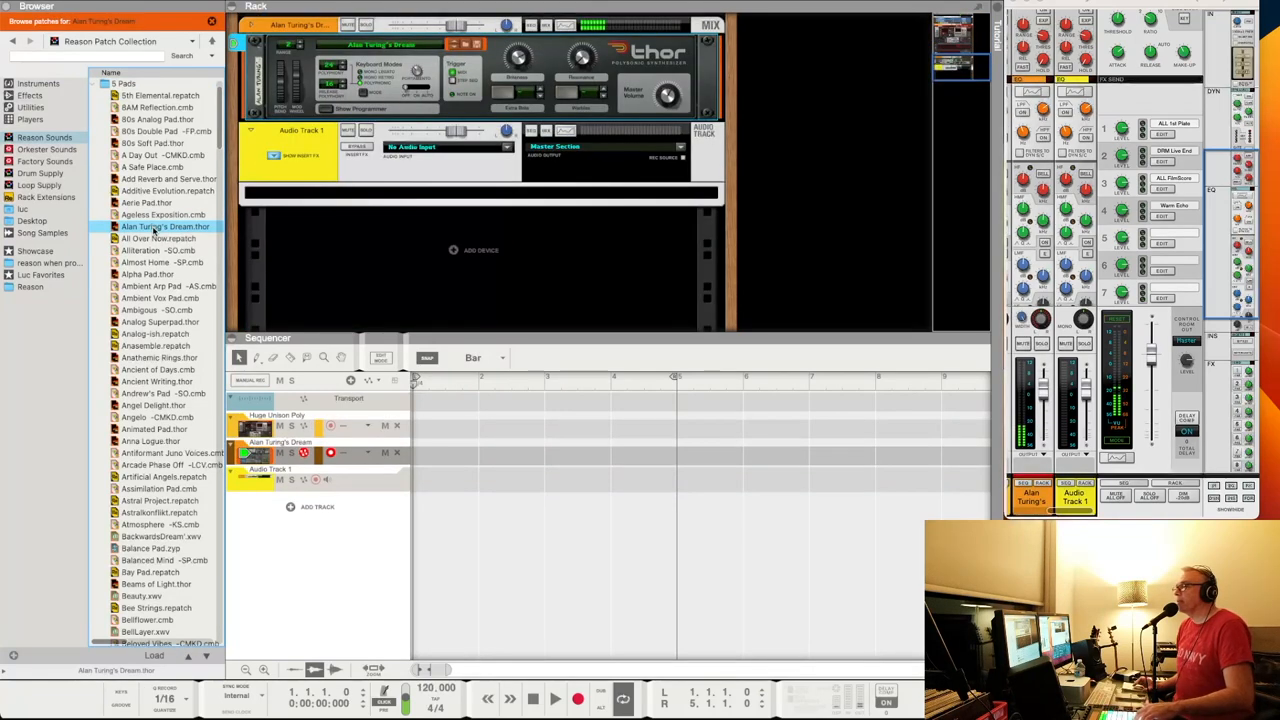
mouse_move(276, 326)
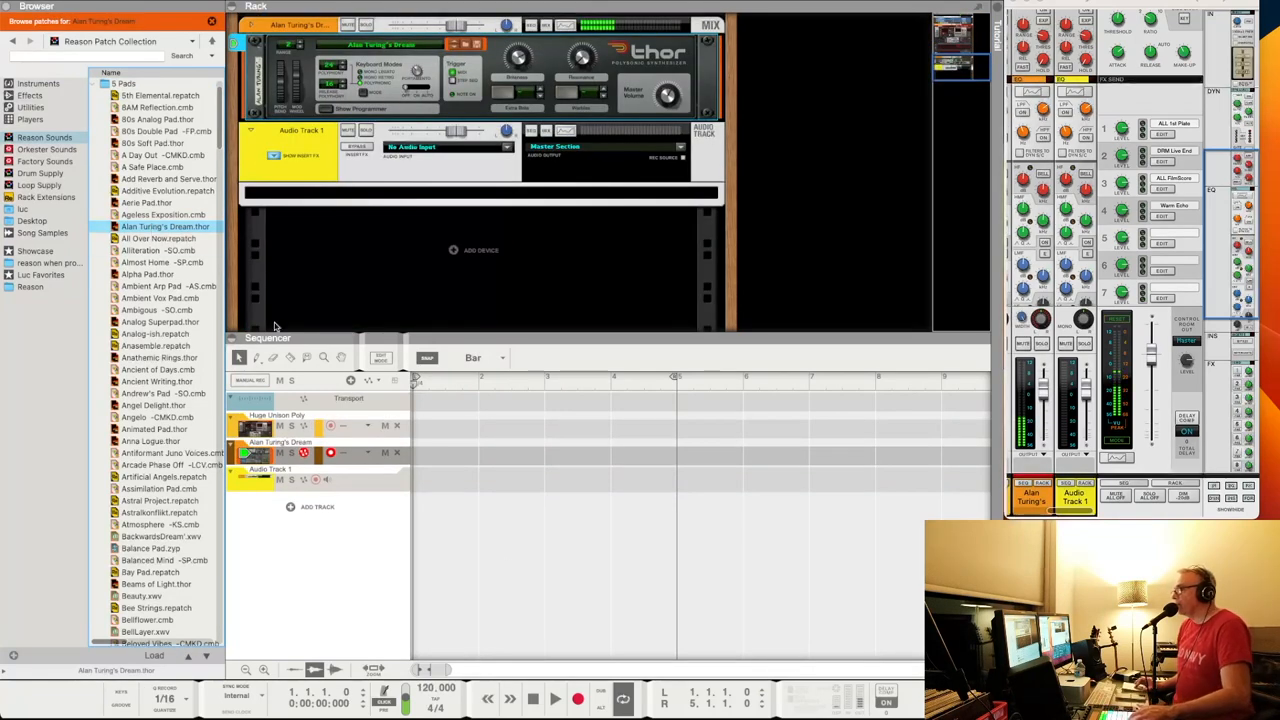
click(160, 298)
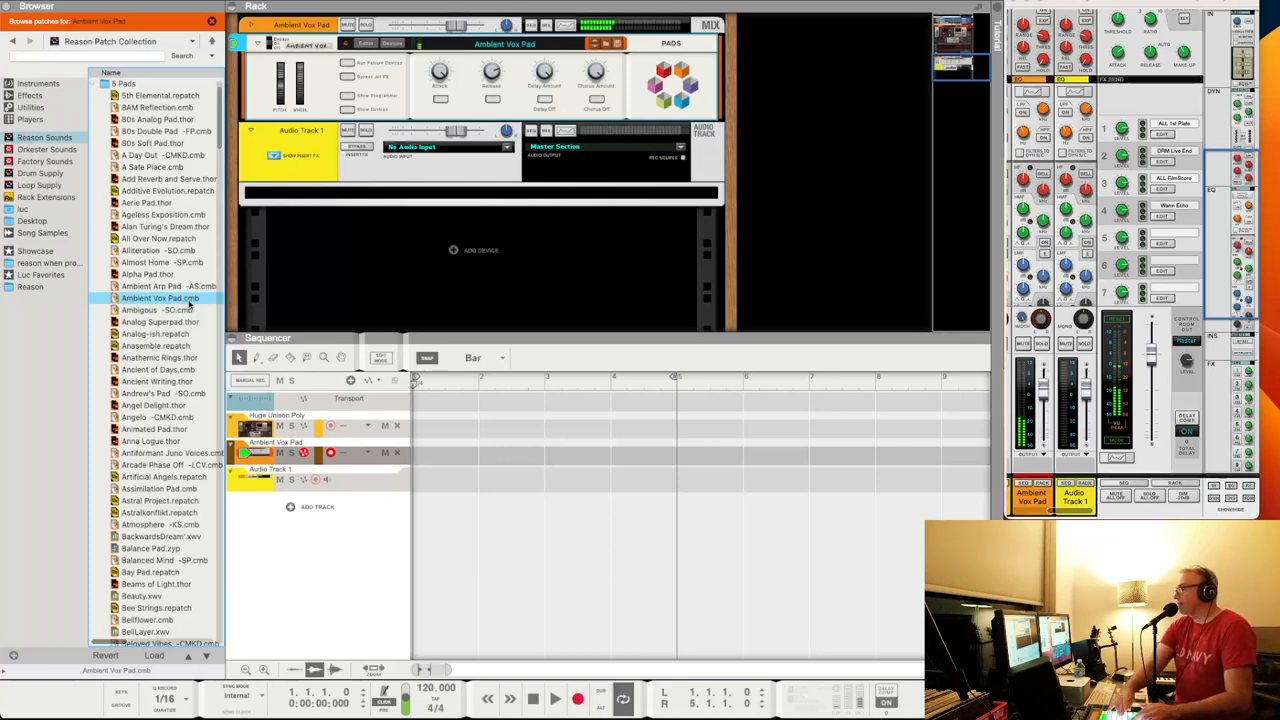
click(158, 369)
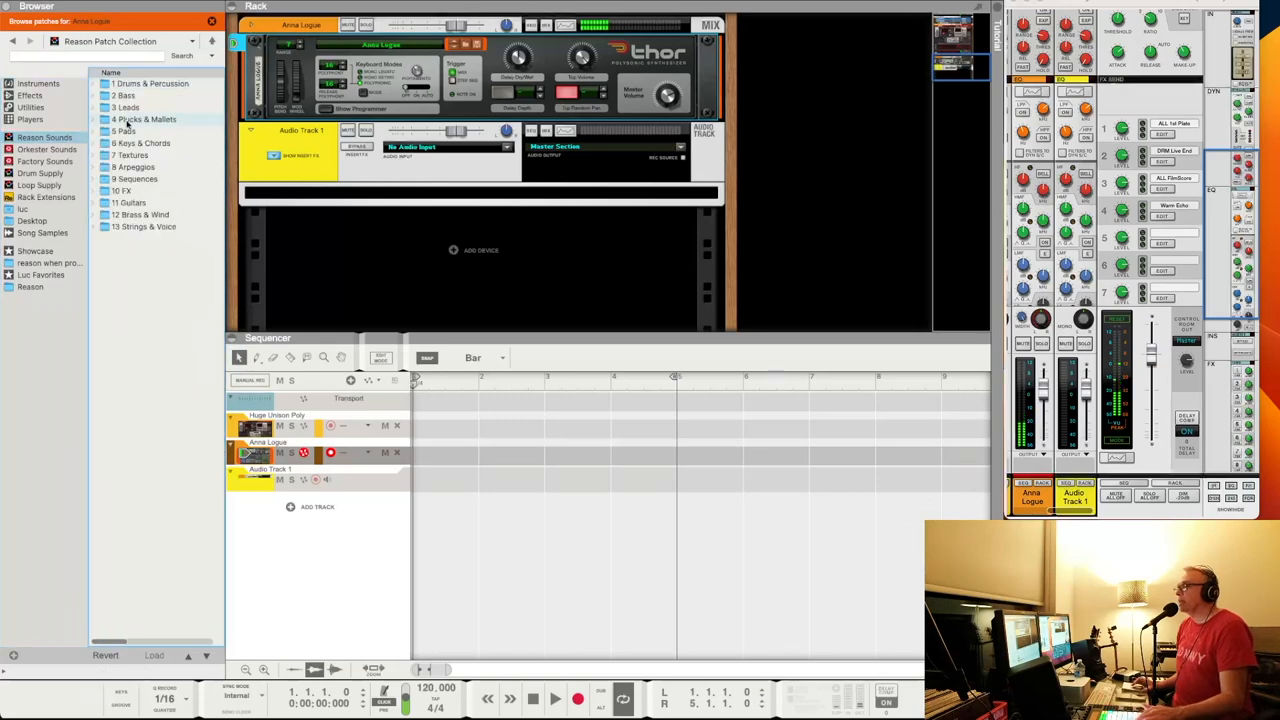
Load the Grain Dumbell patch from Plucks & Mallets > Stringed & Wood.
click(145, 119)
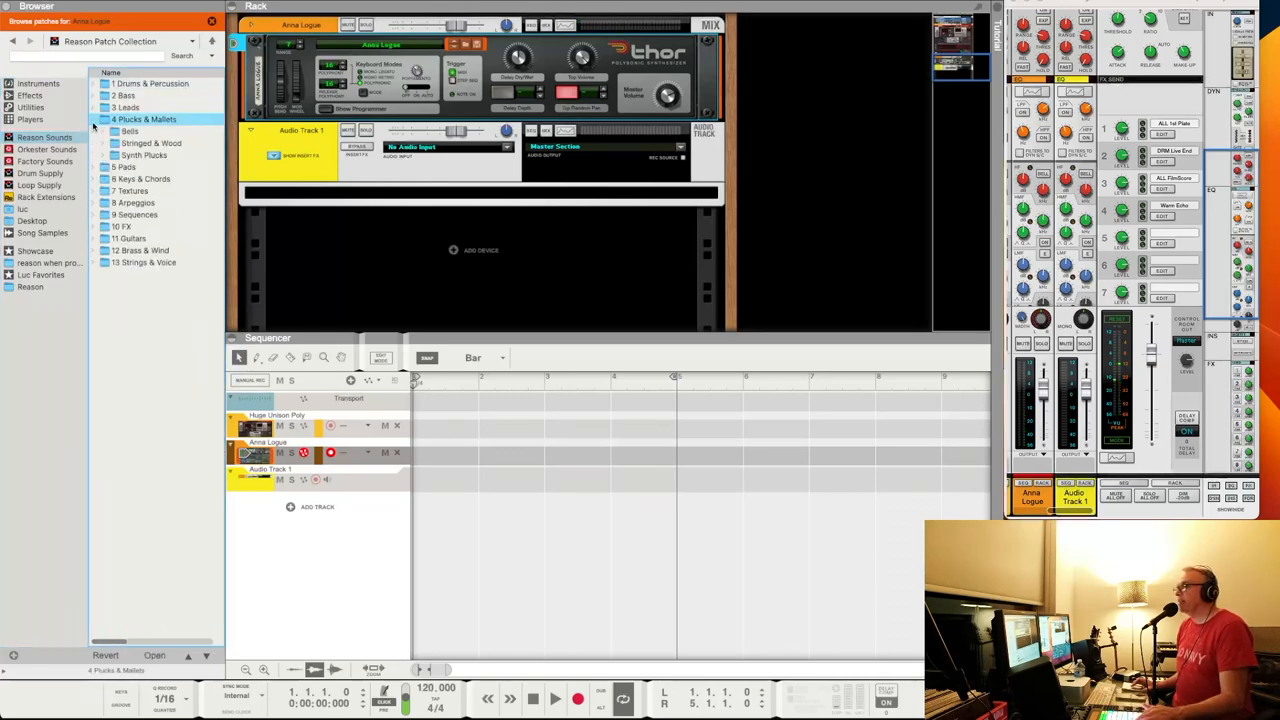
click(130, 131)
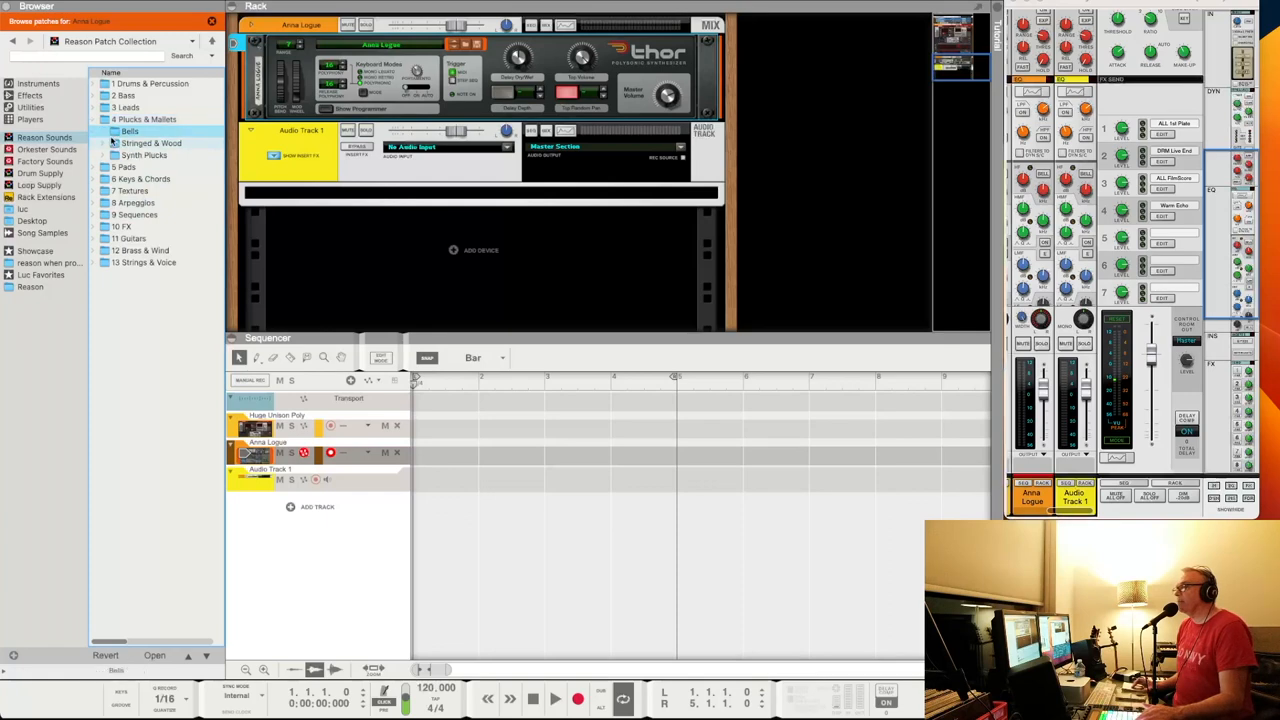
double_click(160, 202)
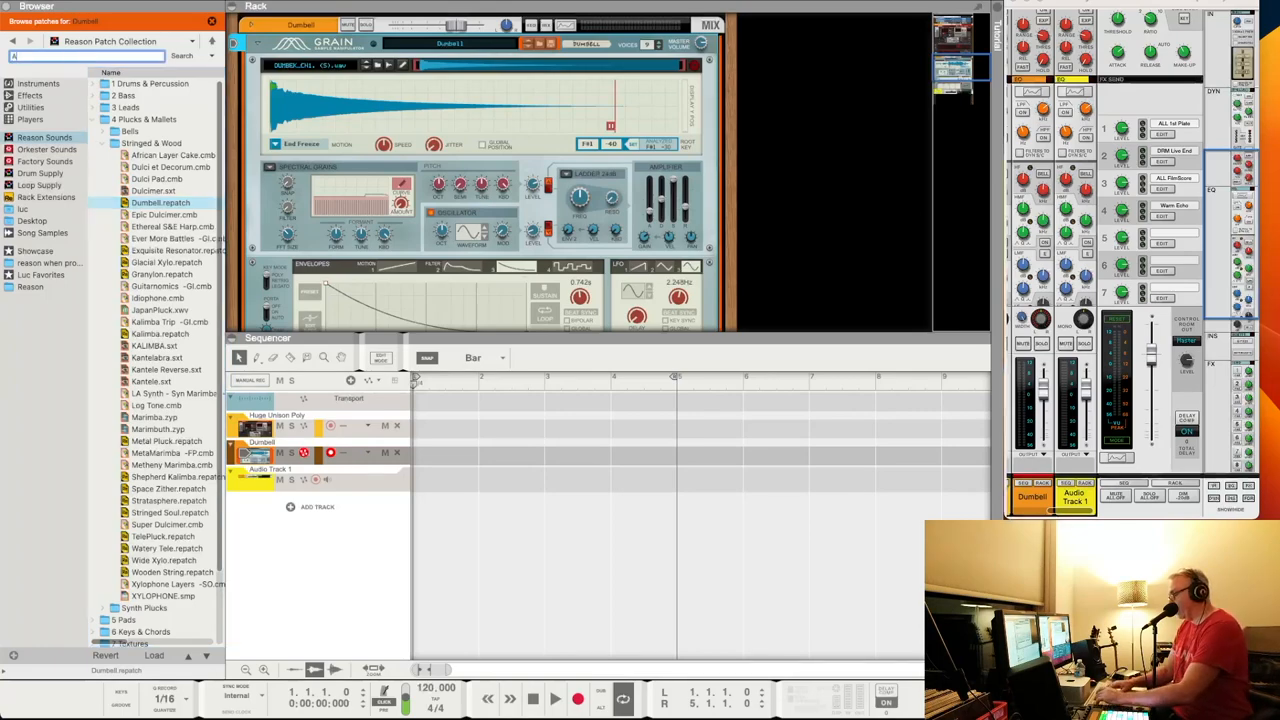
text(ALL1)
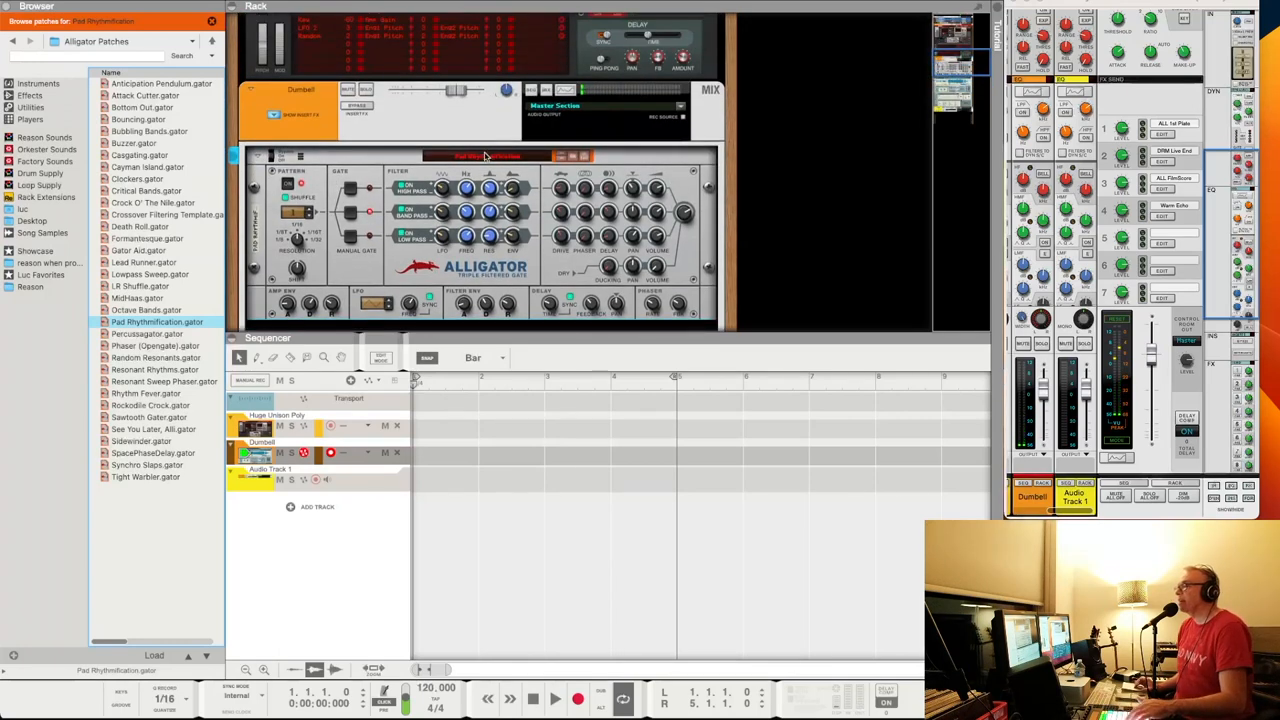
Audition the Sawtooth Gater and SpacePhaseDelay patterns on the Alligator gate.
click(164, 381)
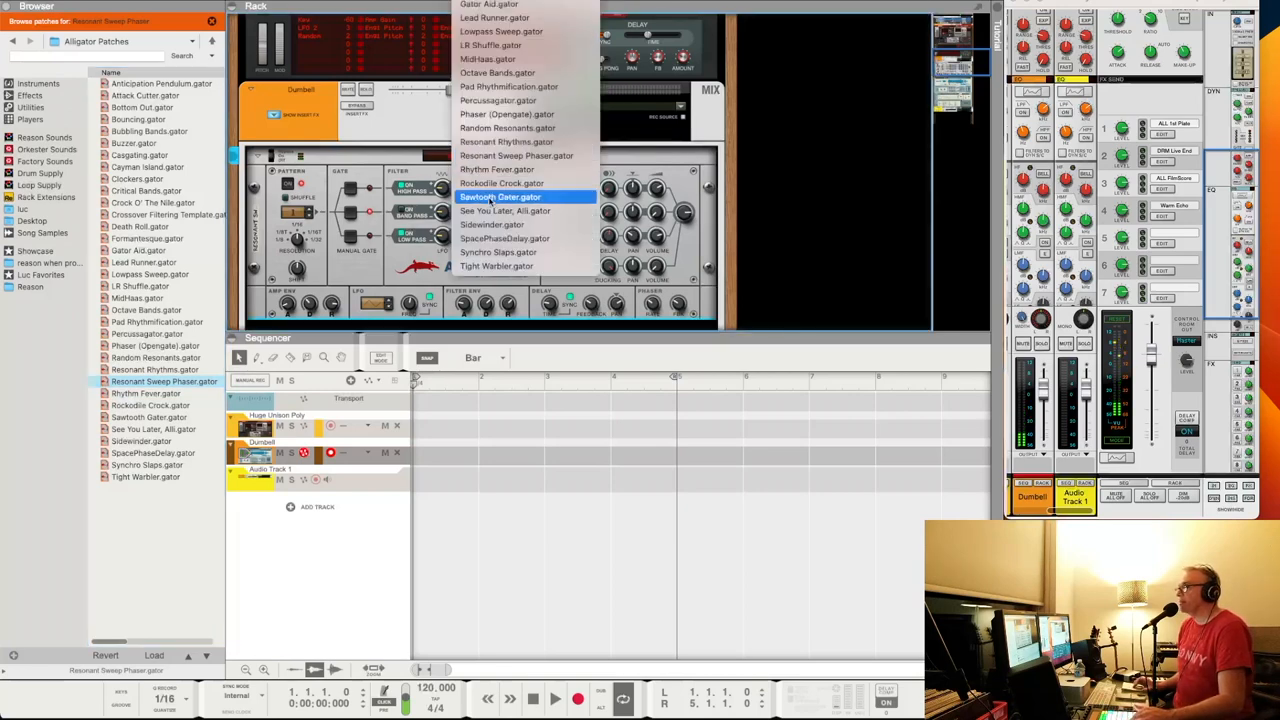
click(500, 197)
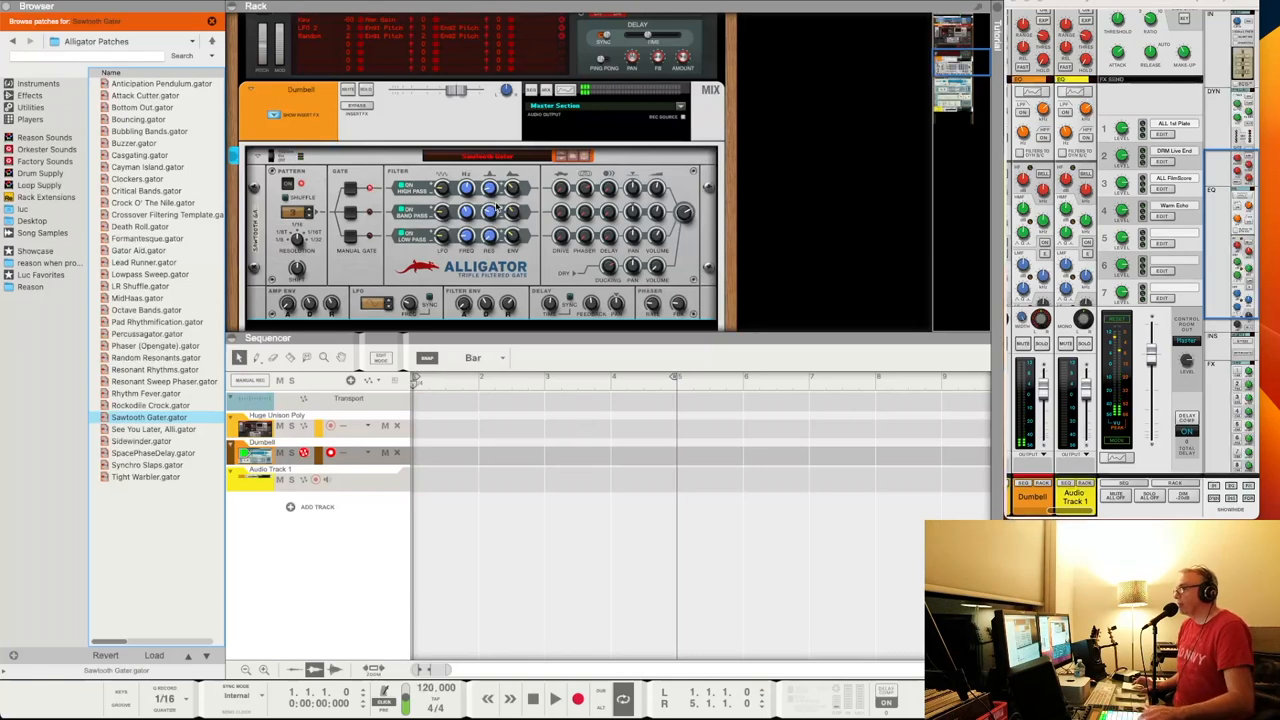
click(487, 155)
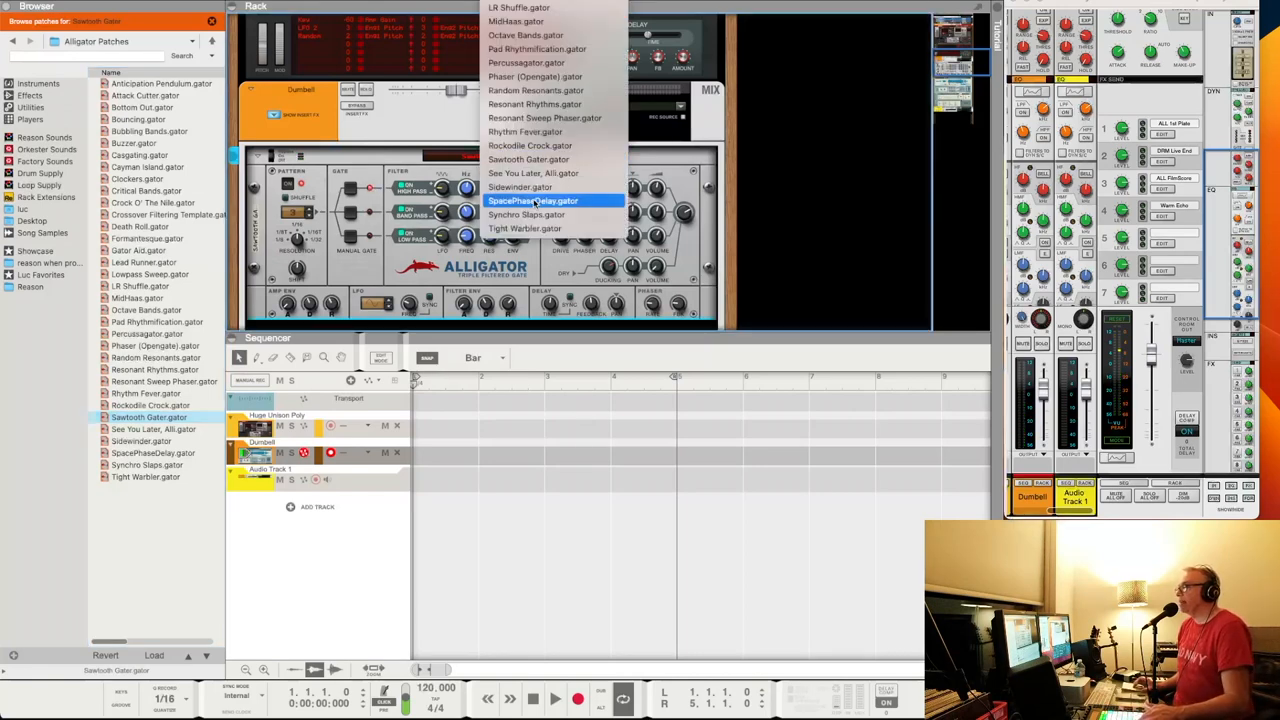
click(532, 200)
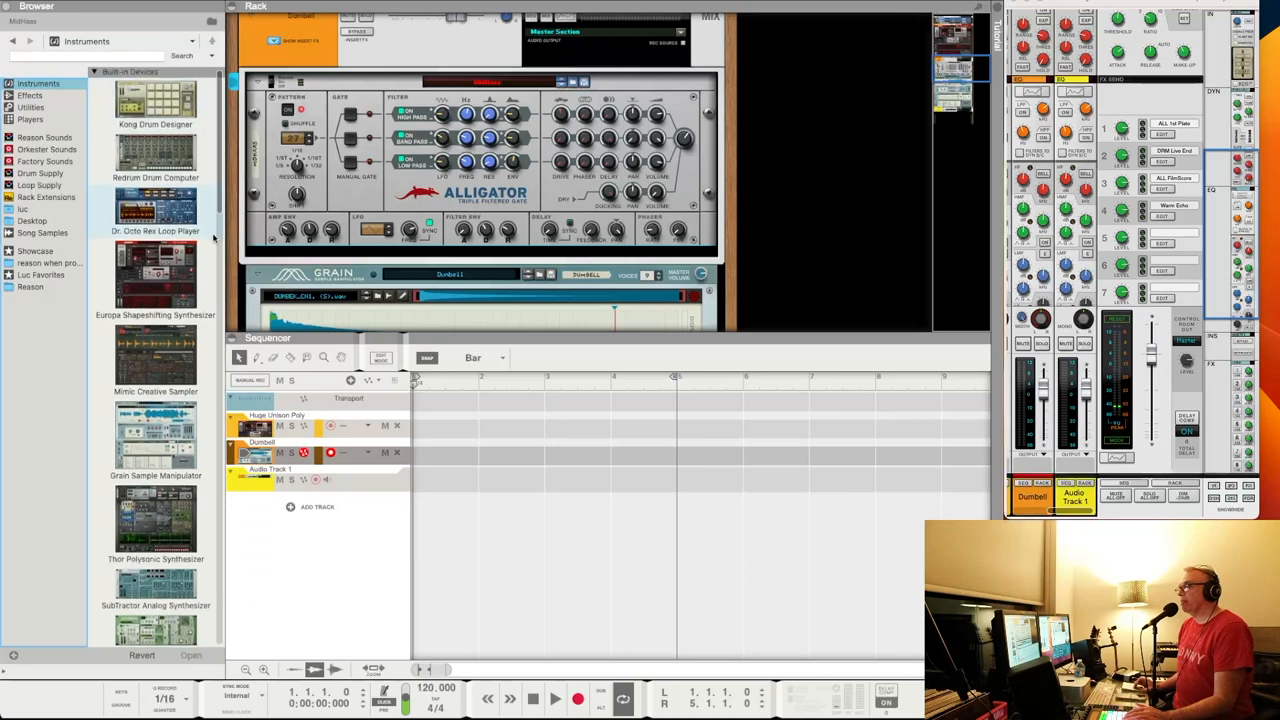
Load Stringing Along into Scenic, check CPU in Activity Monitor, and return to Reason.
scroll(down, 3)
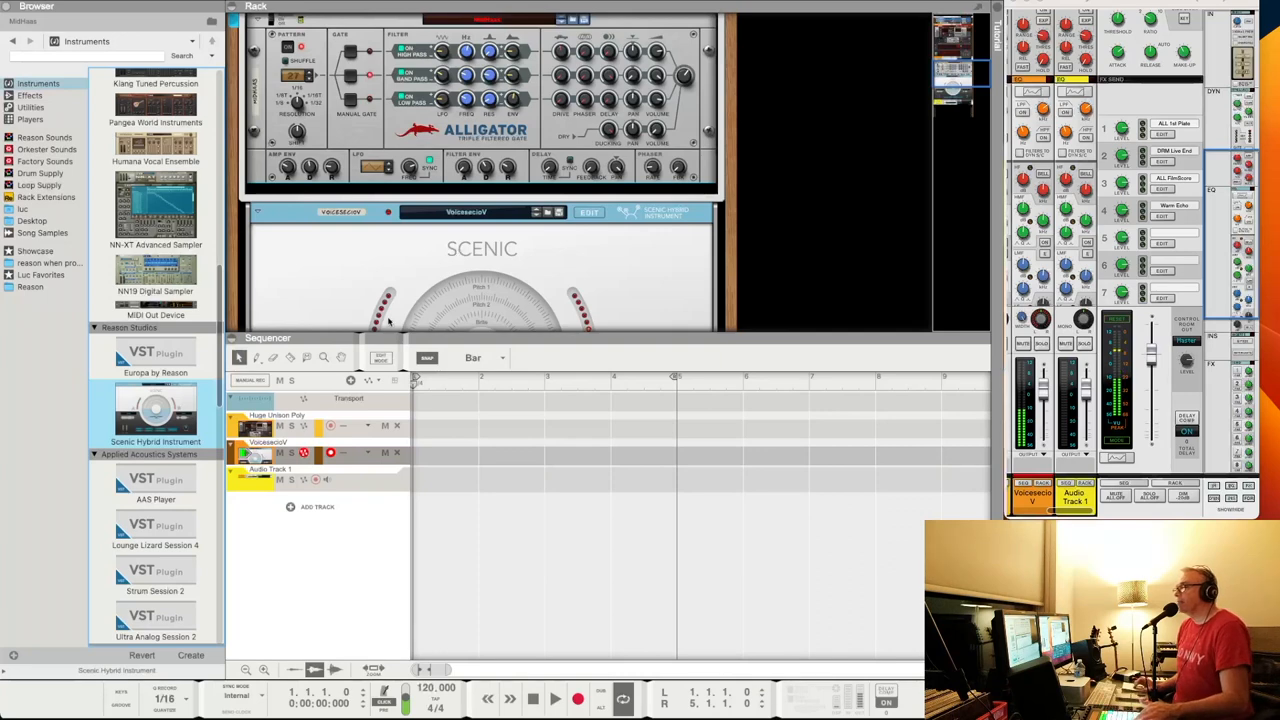
scroll(down, 3)
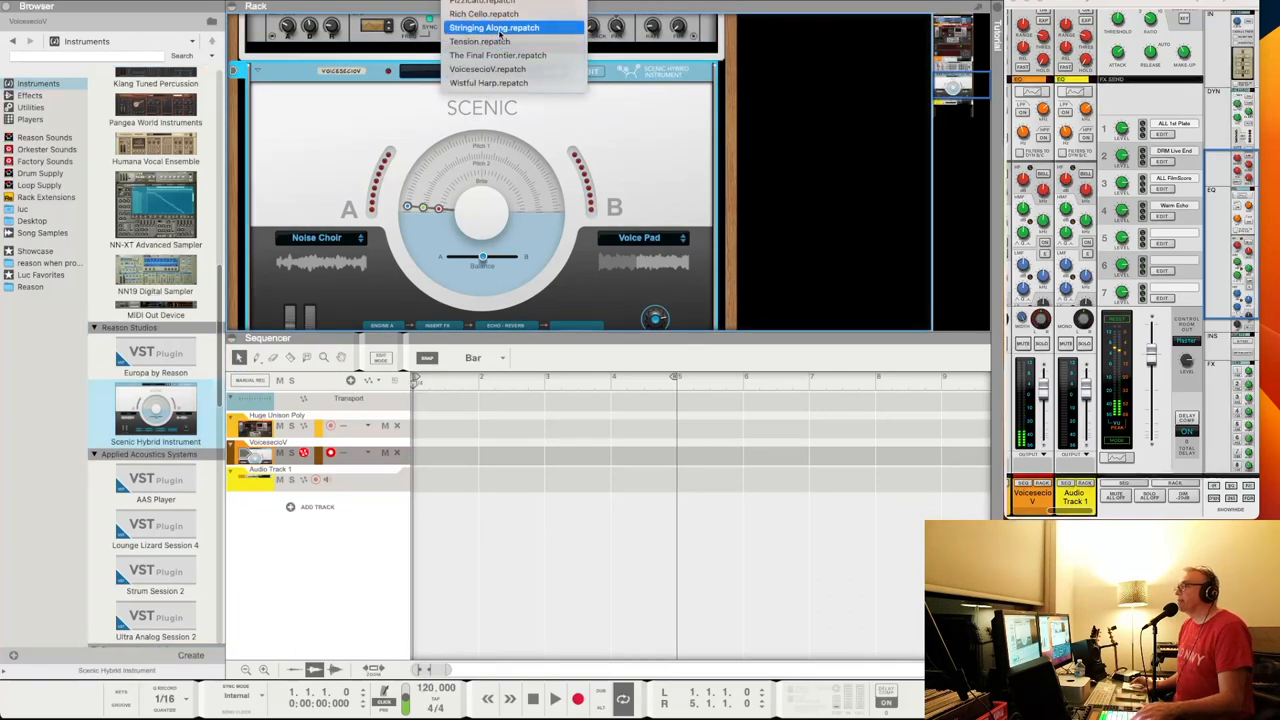
click(493, 27)
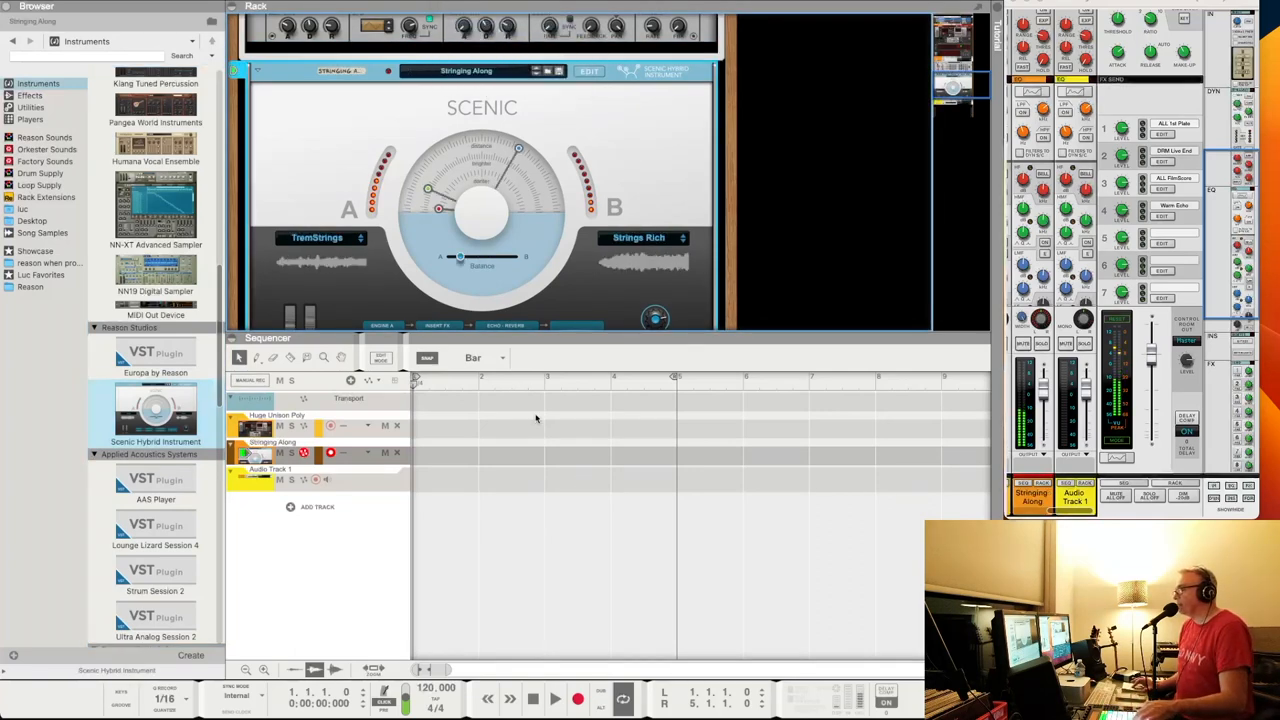
click(714, 689)
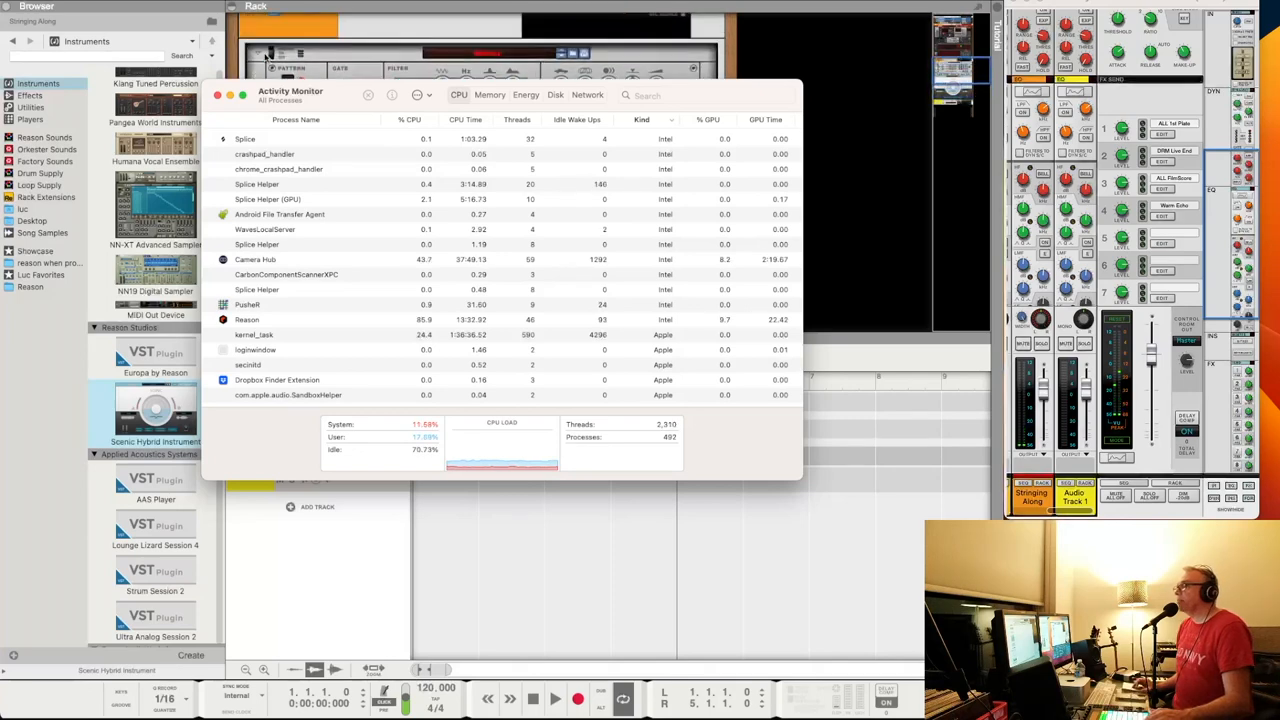
click(367, 94)
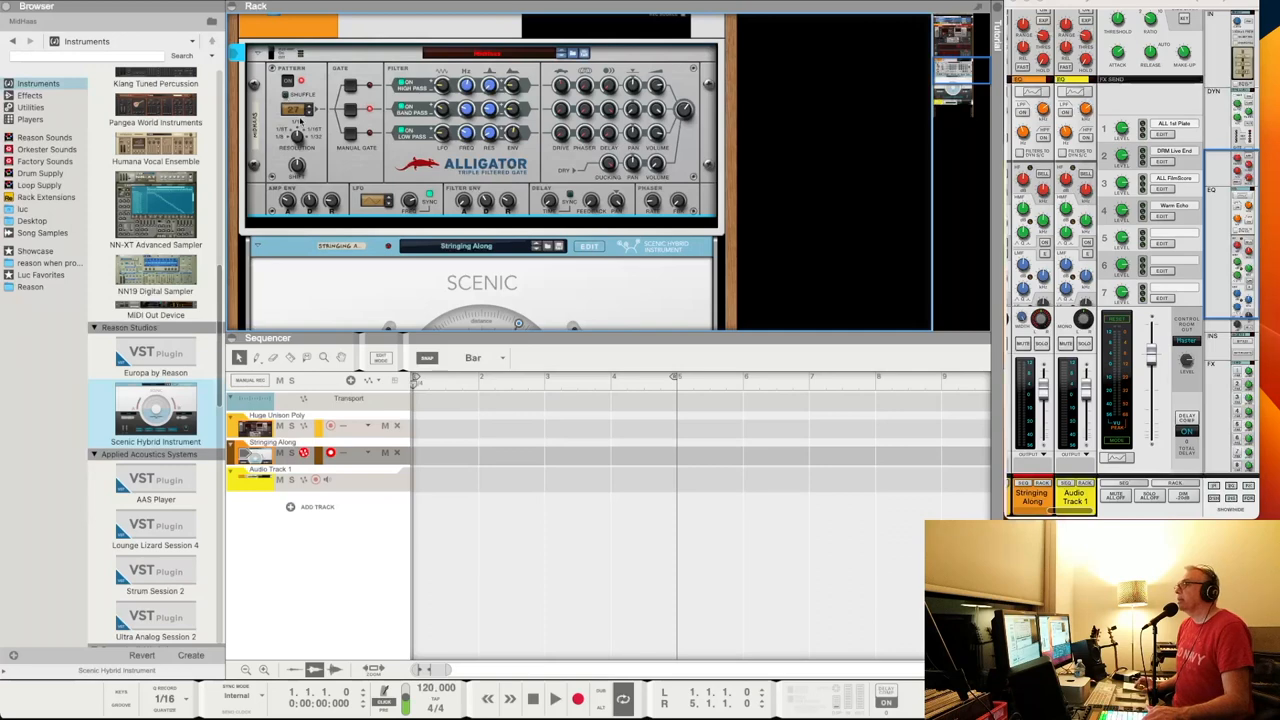
Step Scenic forward through Tension to The Final Frontier patch.
scroll(down, 3)
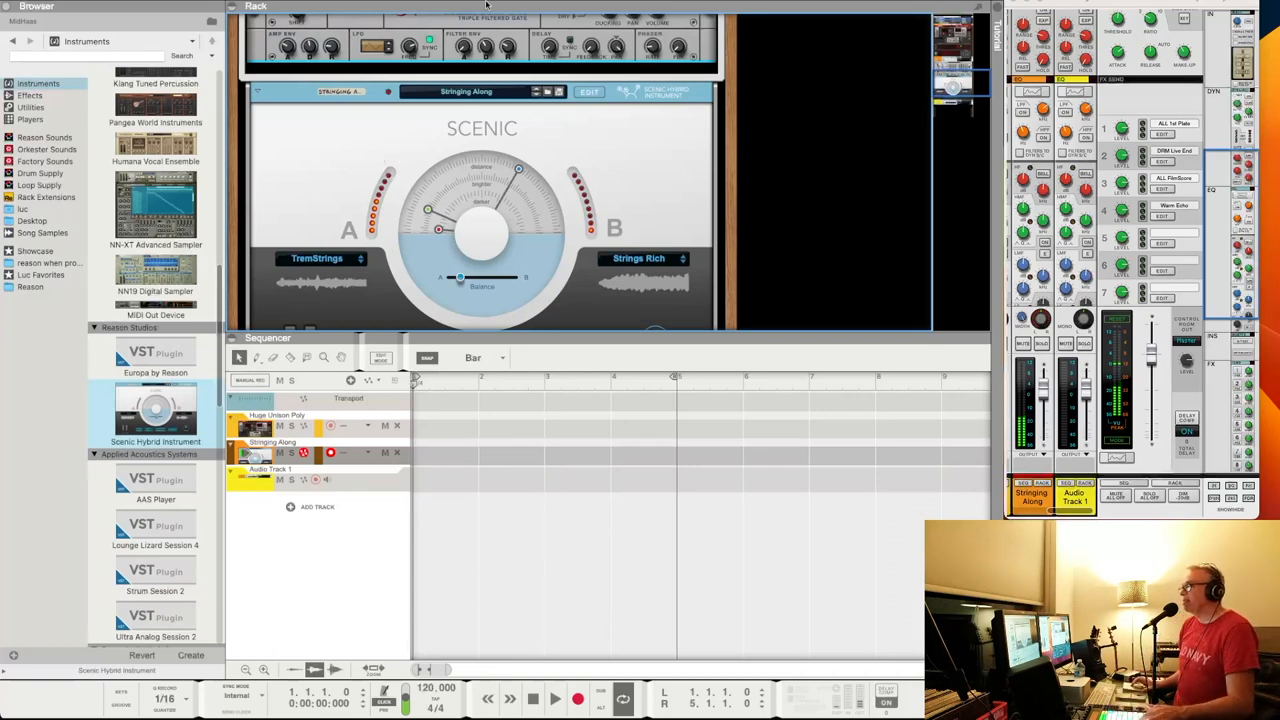
click(558, 91)
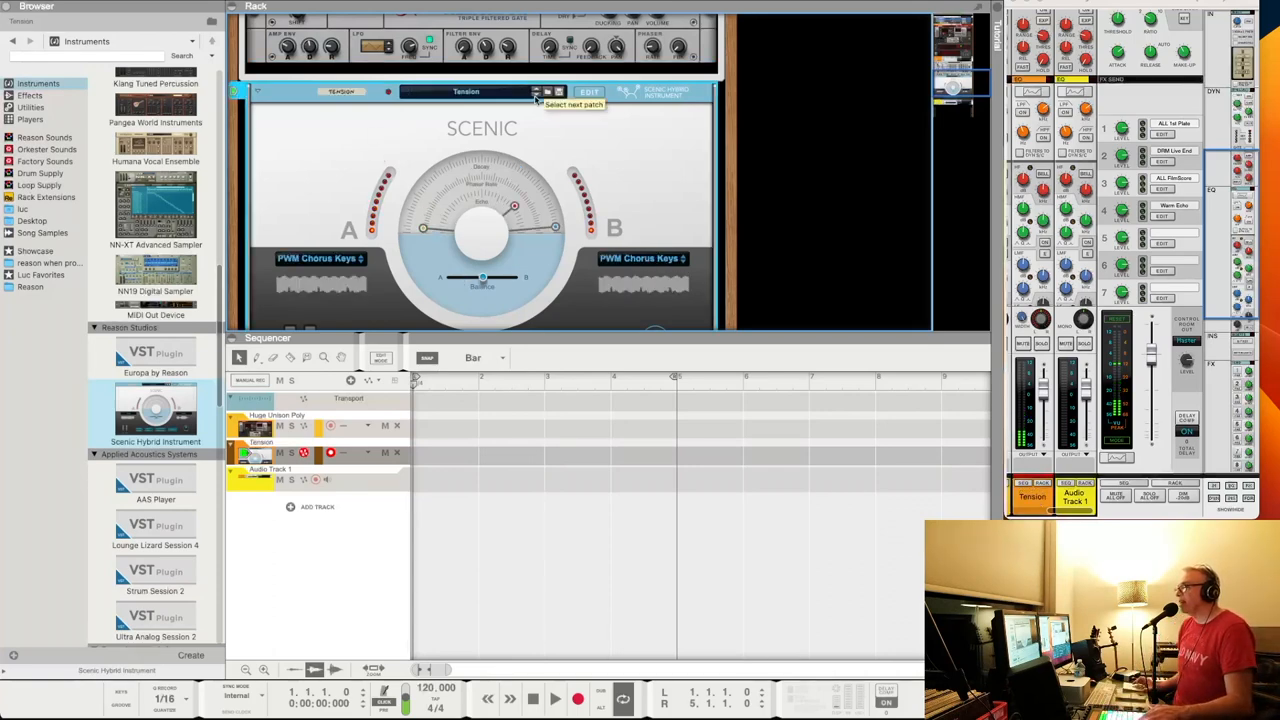
click(557, 91)
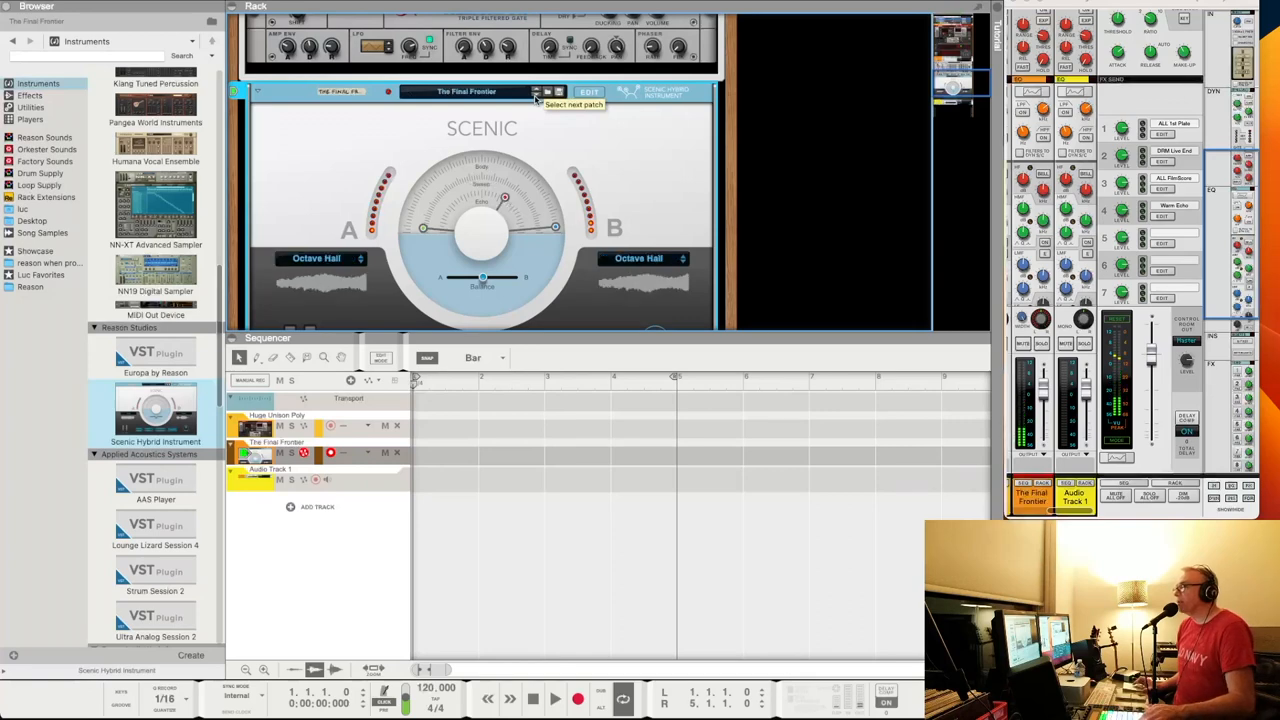